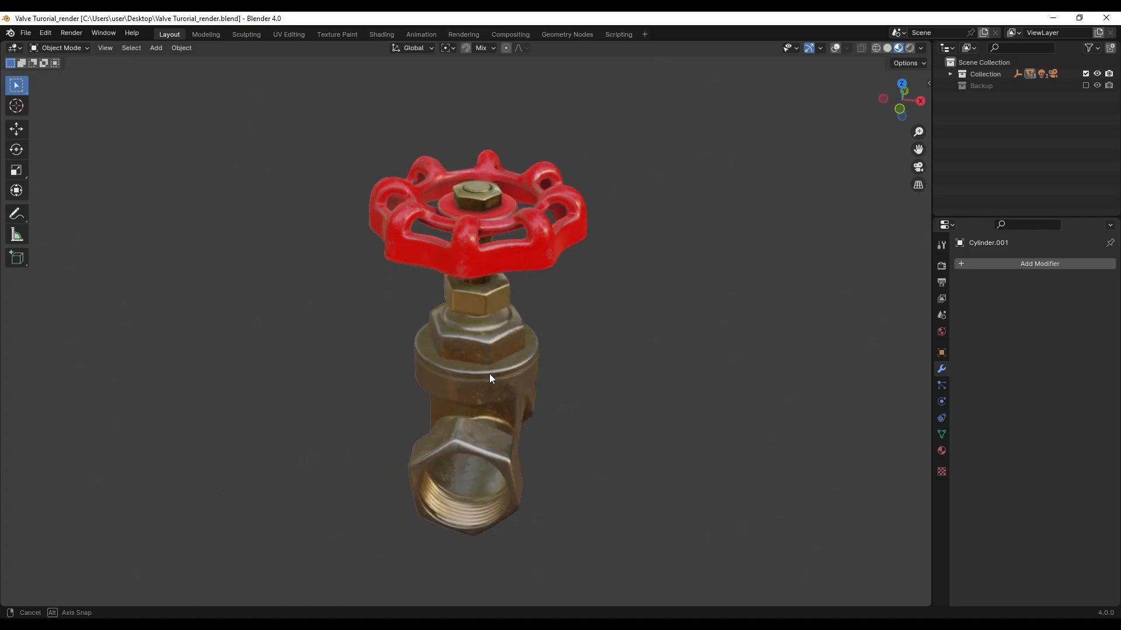
Step: Orbit the valve and switch to the Shading workspace to view Material.009's image texture nodes
{"action": "left_click_drag", "start_coordinate": [490, 379], "coordinate": [330, 331]}
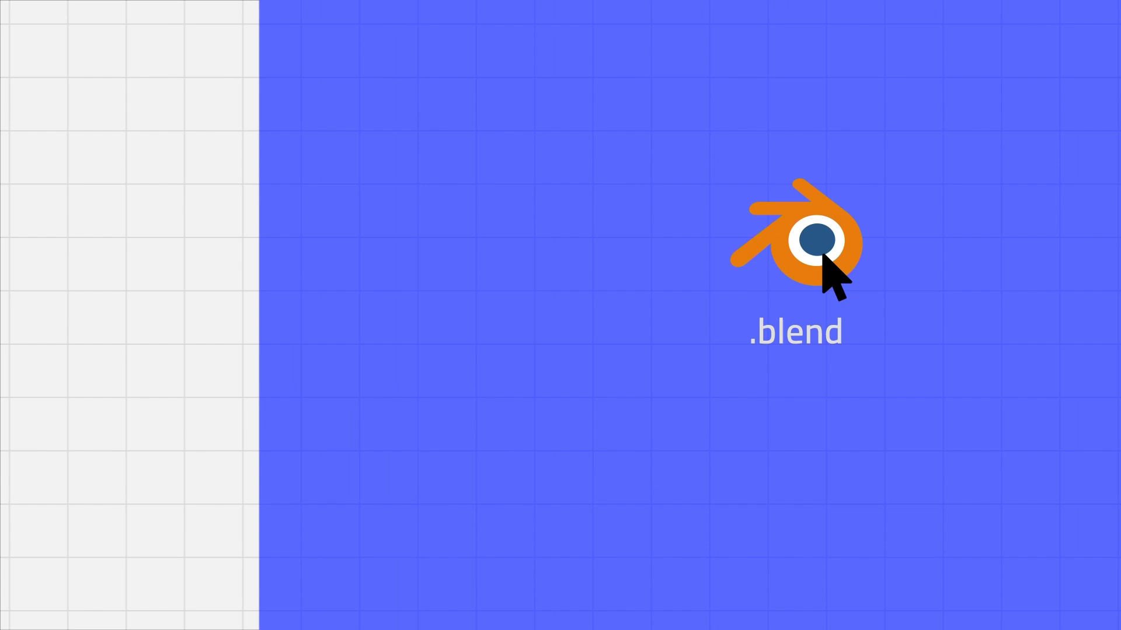
{"action": "double_click", "coordinate": [795, 239]}
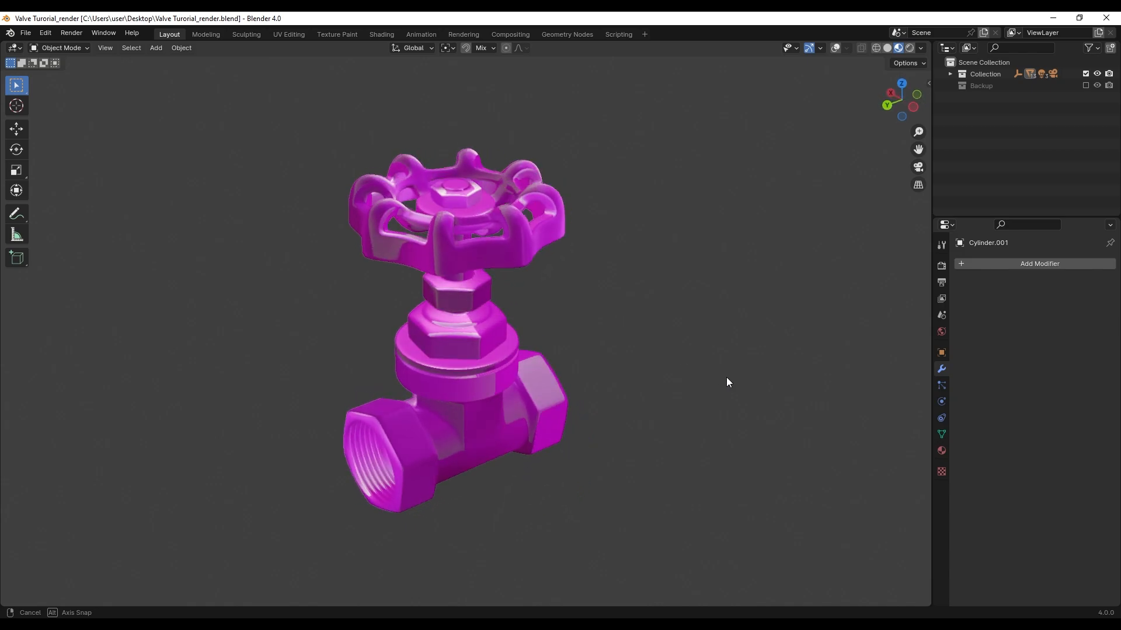
{"action": "left_click", "coordinate": [381, 34]}
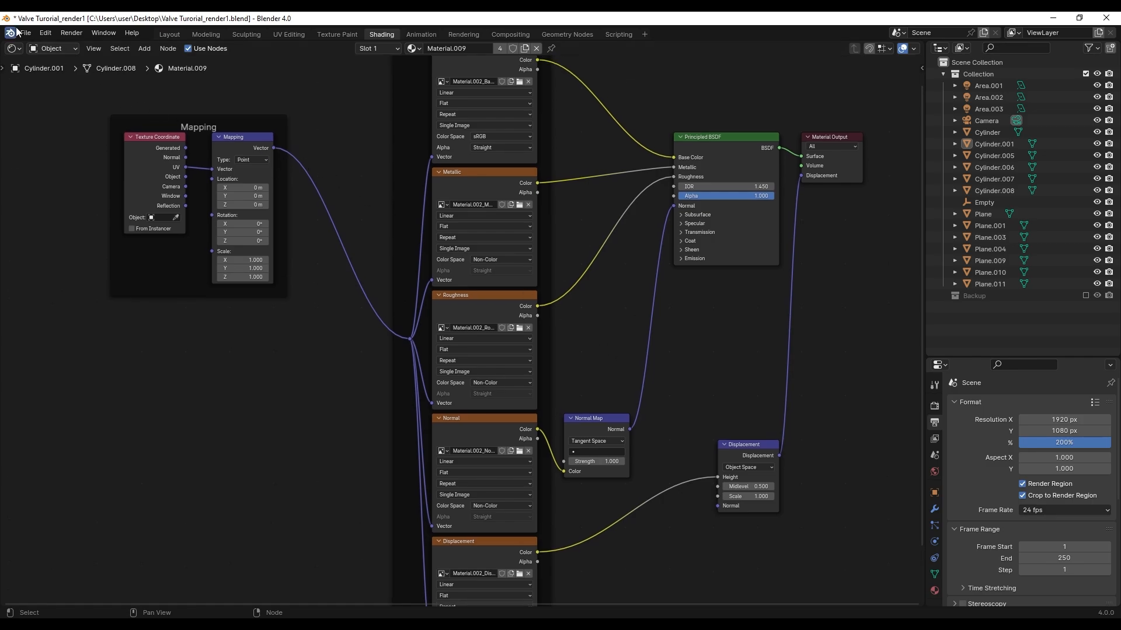
{"action": "left_click", "coordinate": [25, 32]}
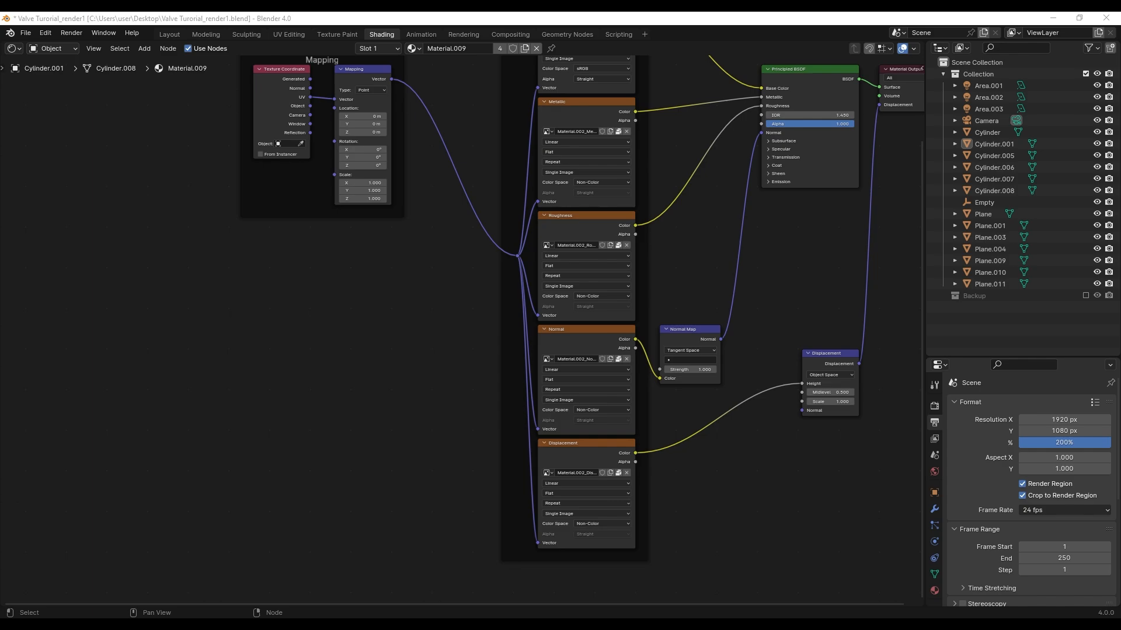
{"action": "mouse_move", "coordinate": [371, 420]}
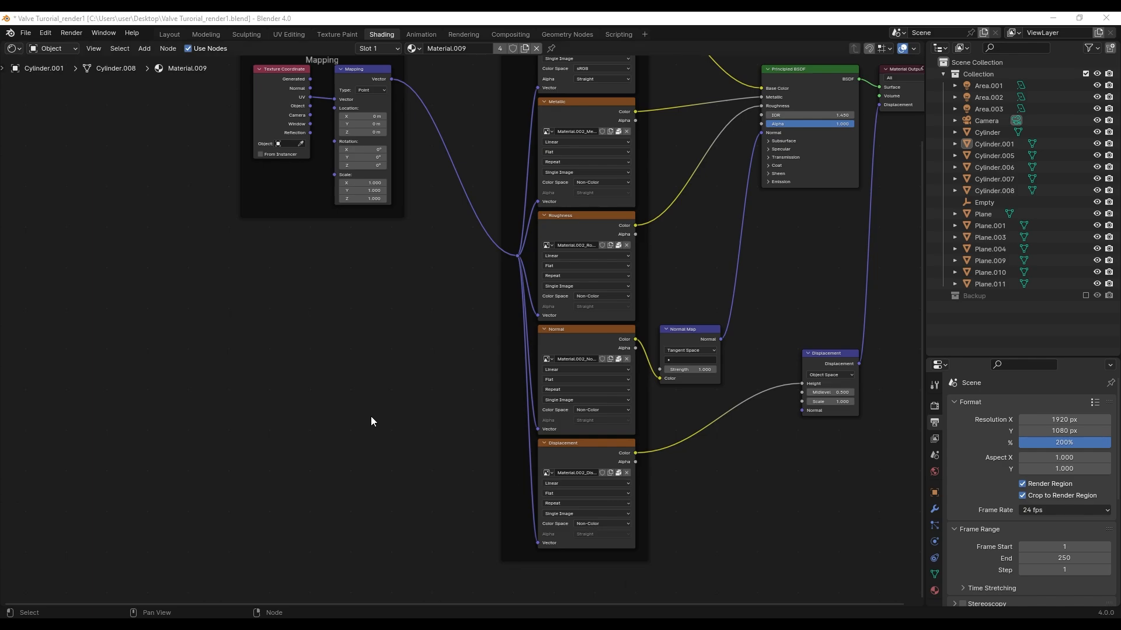
Step: Enable Automatically Pack Resources under File > External Data
{"action": "left_click", "coordinate": [25, 32]}
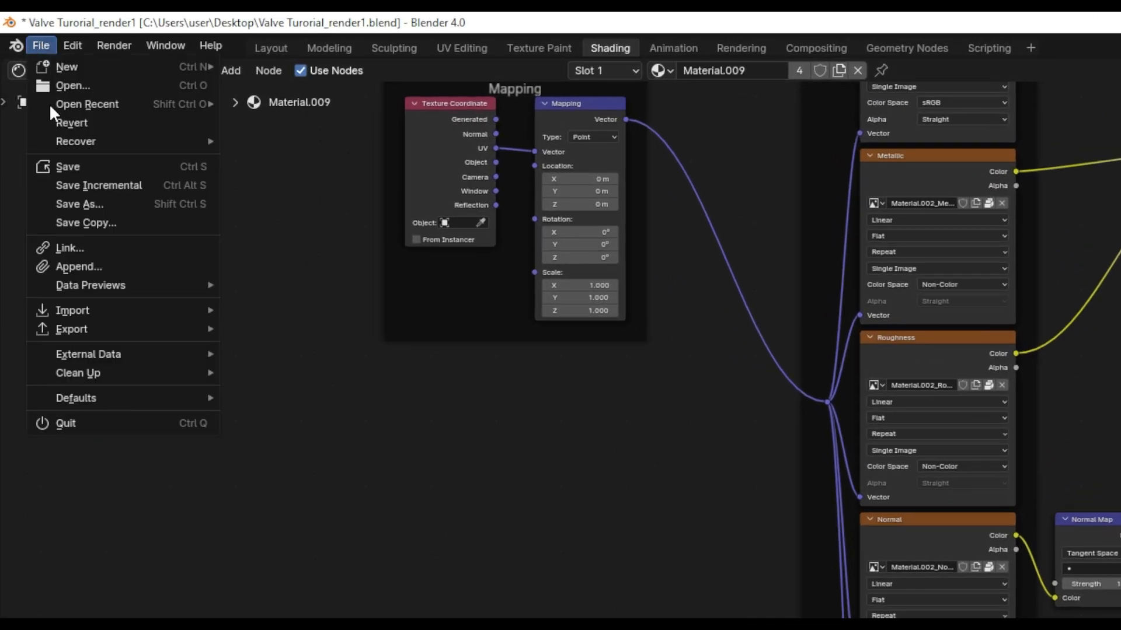
{"action": "left_click", "coordinate": [88, 354]}
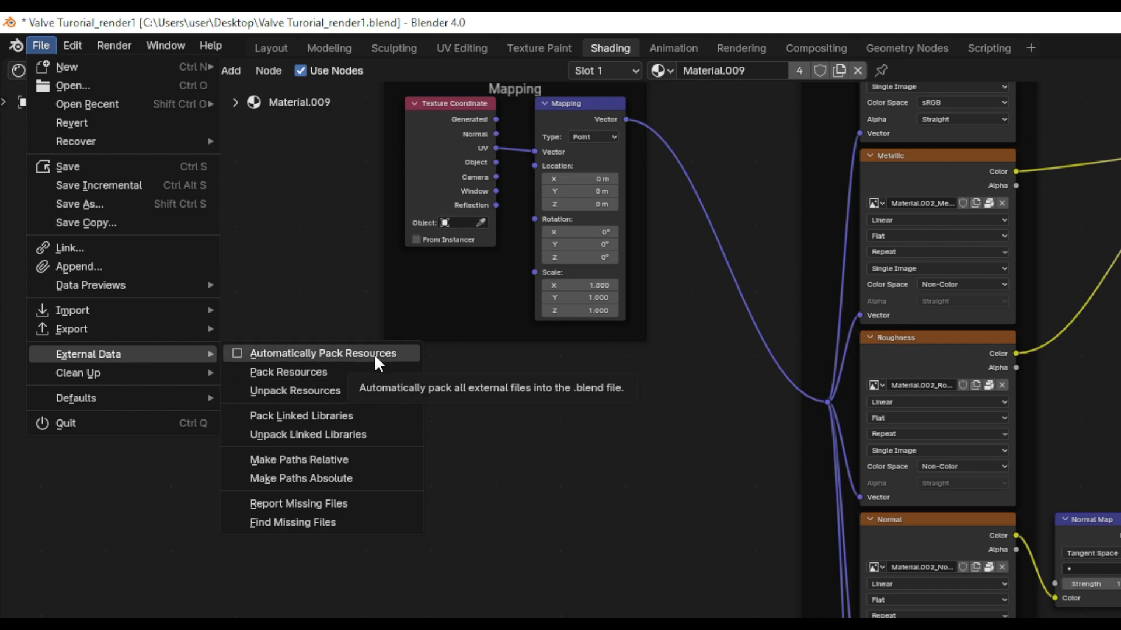
{"action": "left_click", "coordinate": [246, 361]}
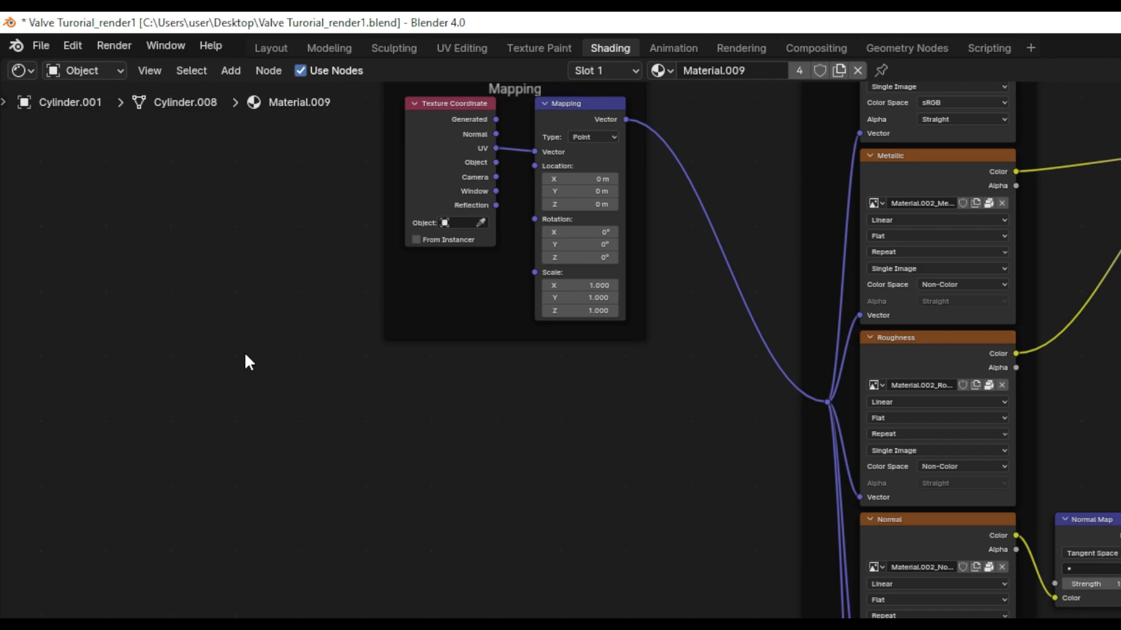